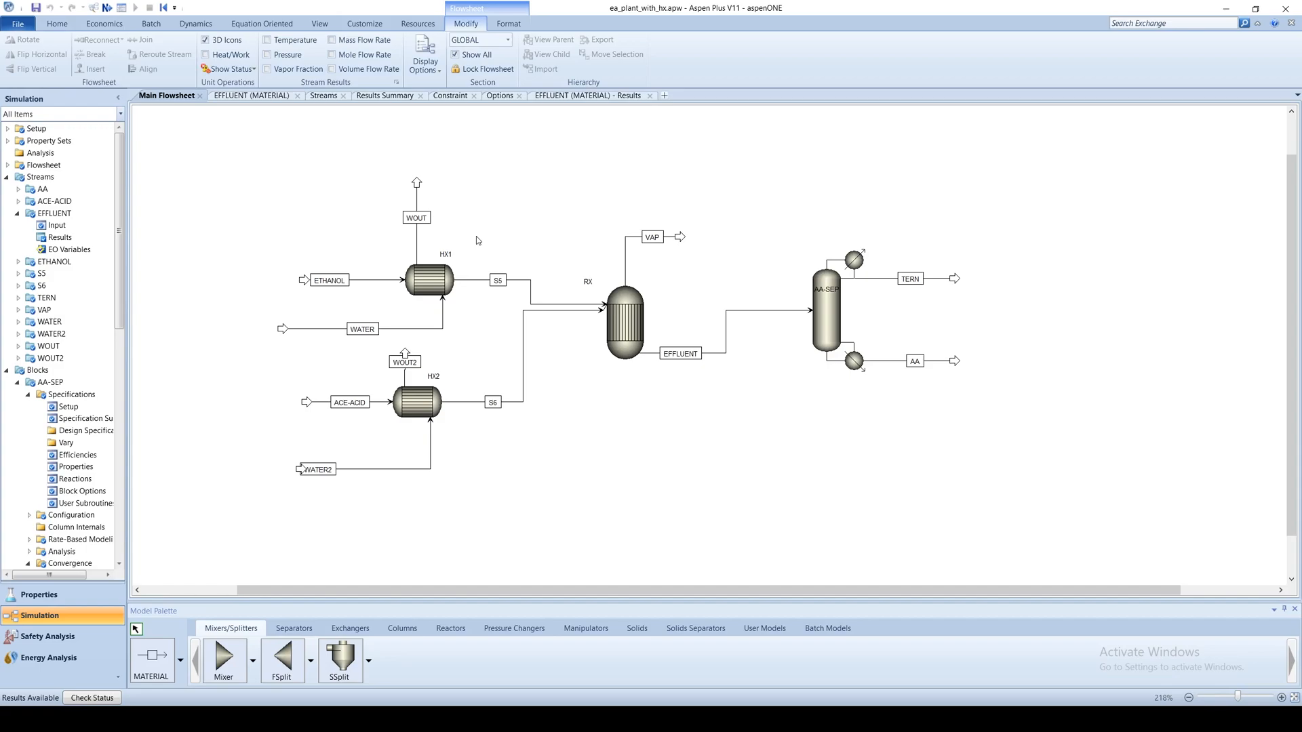
{"action": "mouse_move", "coordinate": [476, 242]}
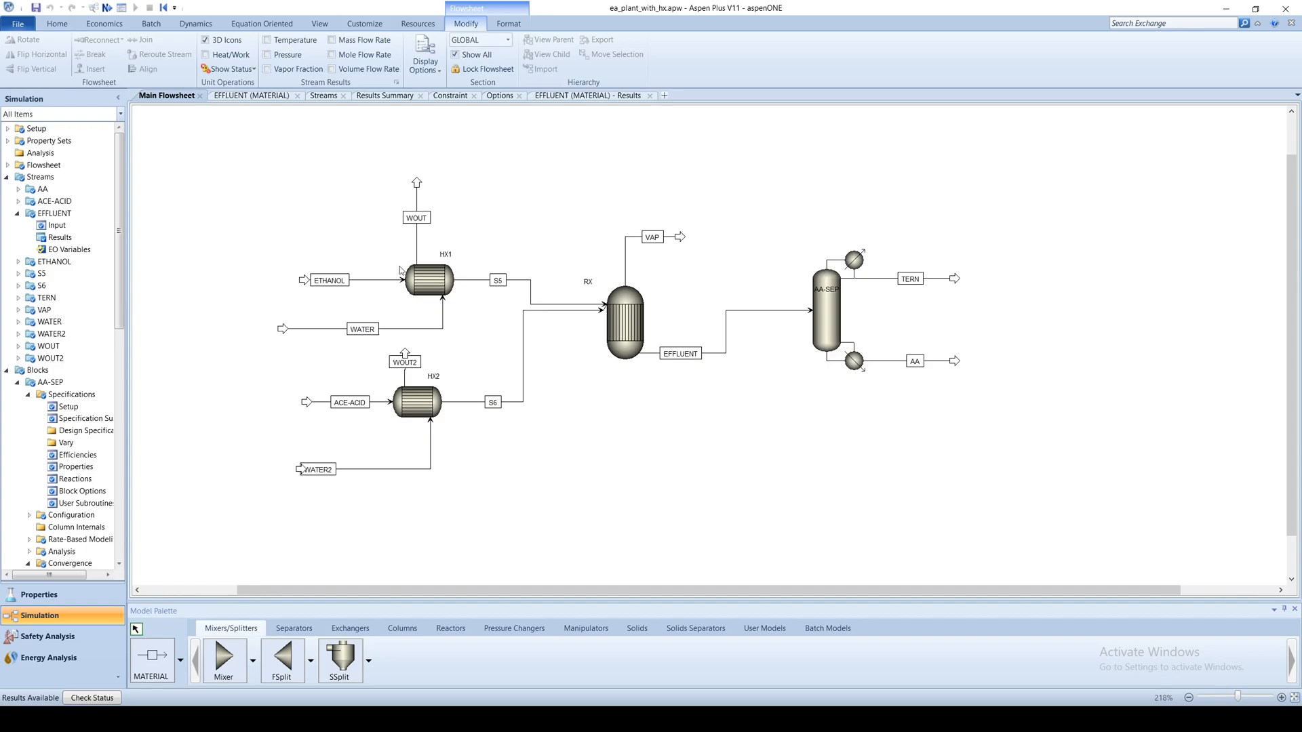
{"action": "mouse_move", "coordinate": [386, 279]}
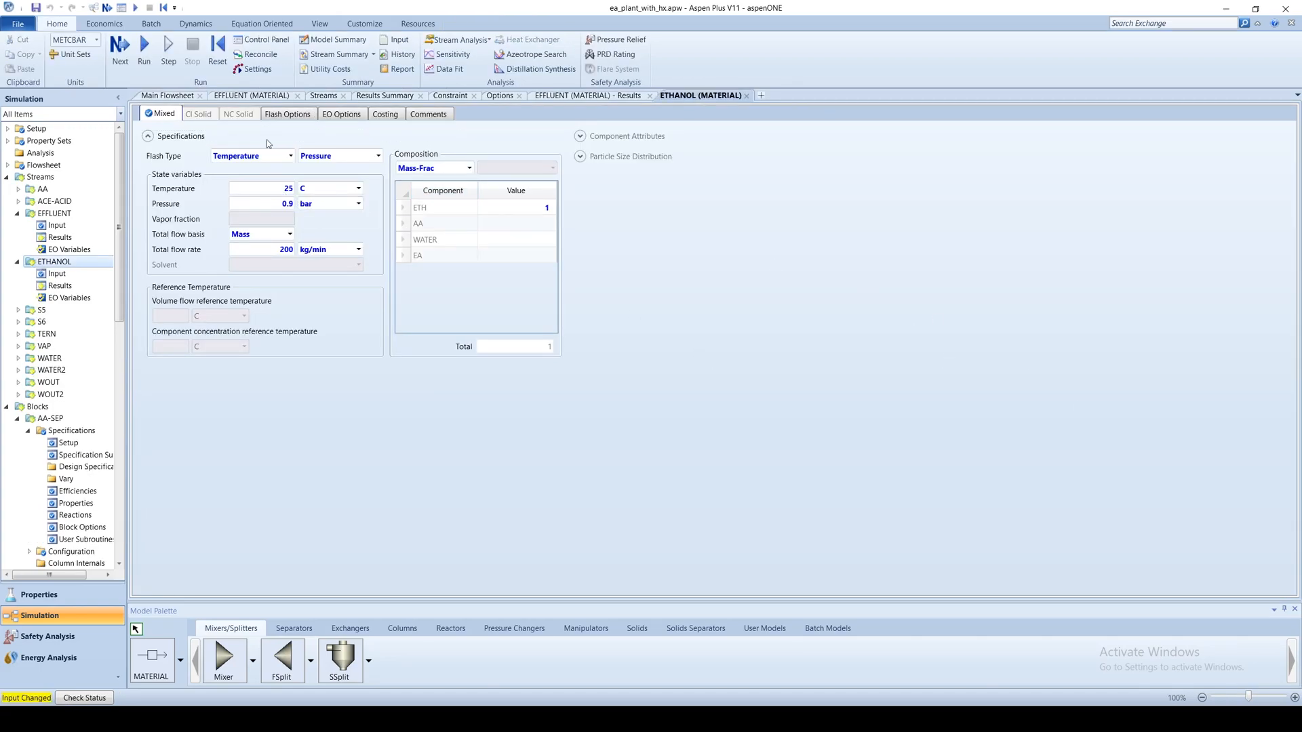
Review the ACE-ACID feed's input specifications and its 0.9 bar pressure field.
{"action": "left_click", "coordinate": [54, 201]}
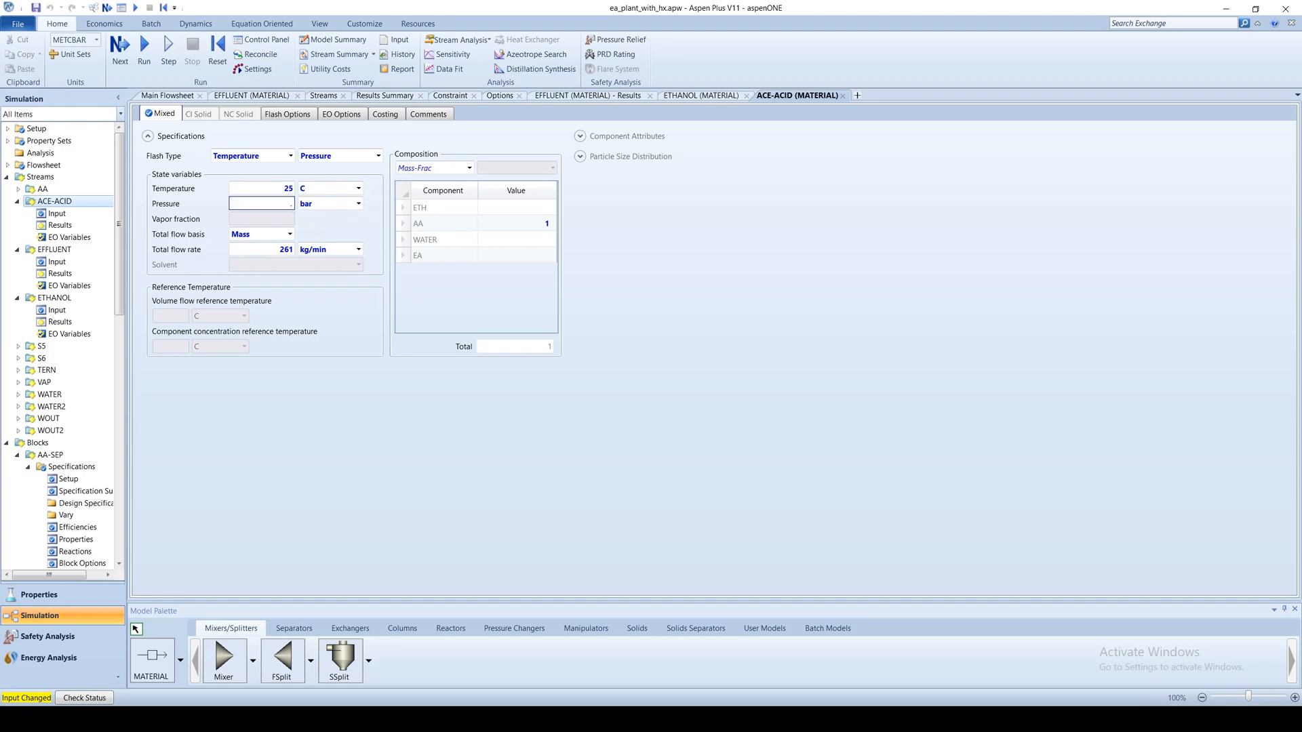
{"action": "left_click", "coordinate": [166, 95]}
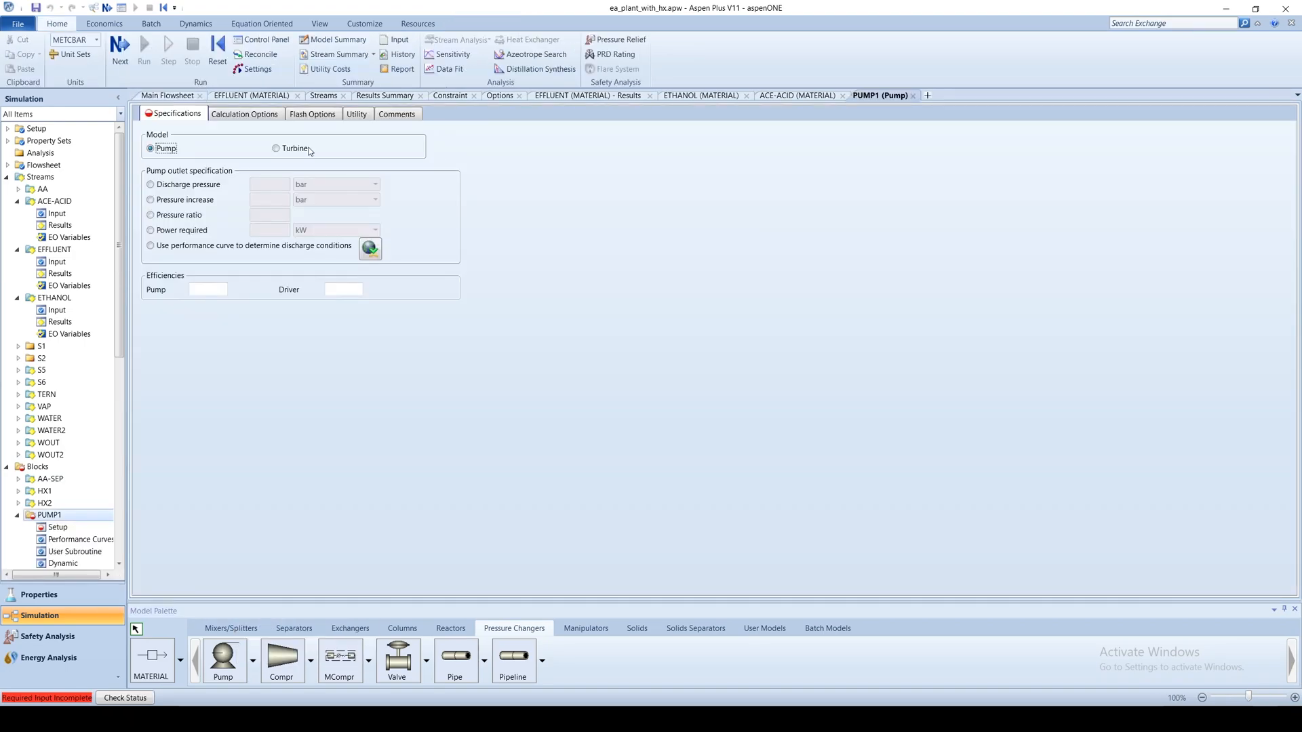
Specify PUMP1 by discharge pressure for the S1-to-S2 pump.
{"action": "left_click", "coordinate": [167, 95]}
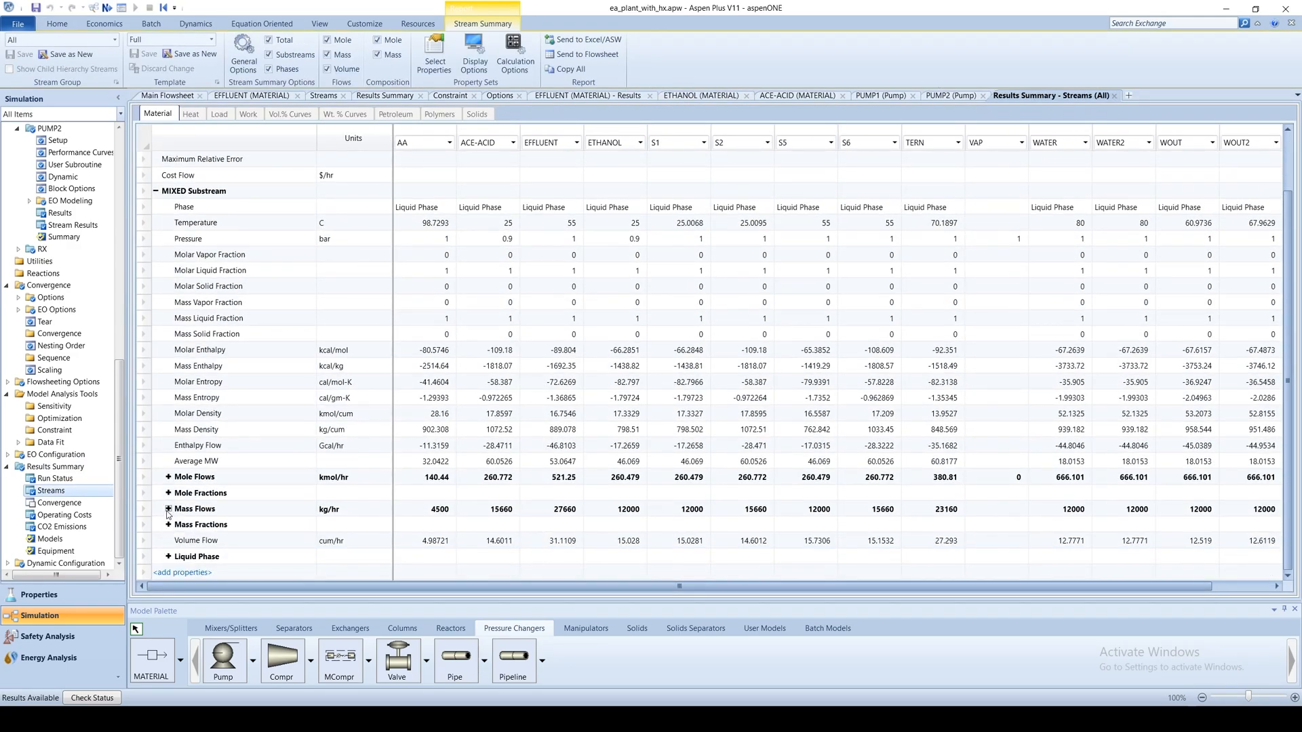
Expand component mole fractions in the stream results and scroll to the mass flows.
{"action": "left_click", "coordinate": [168, 492]}
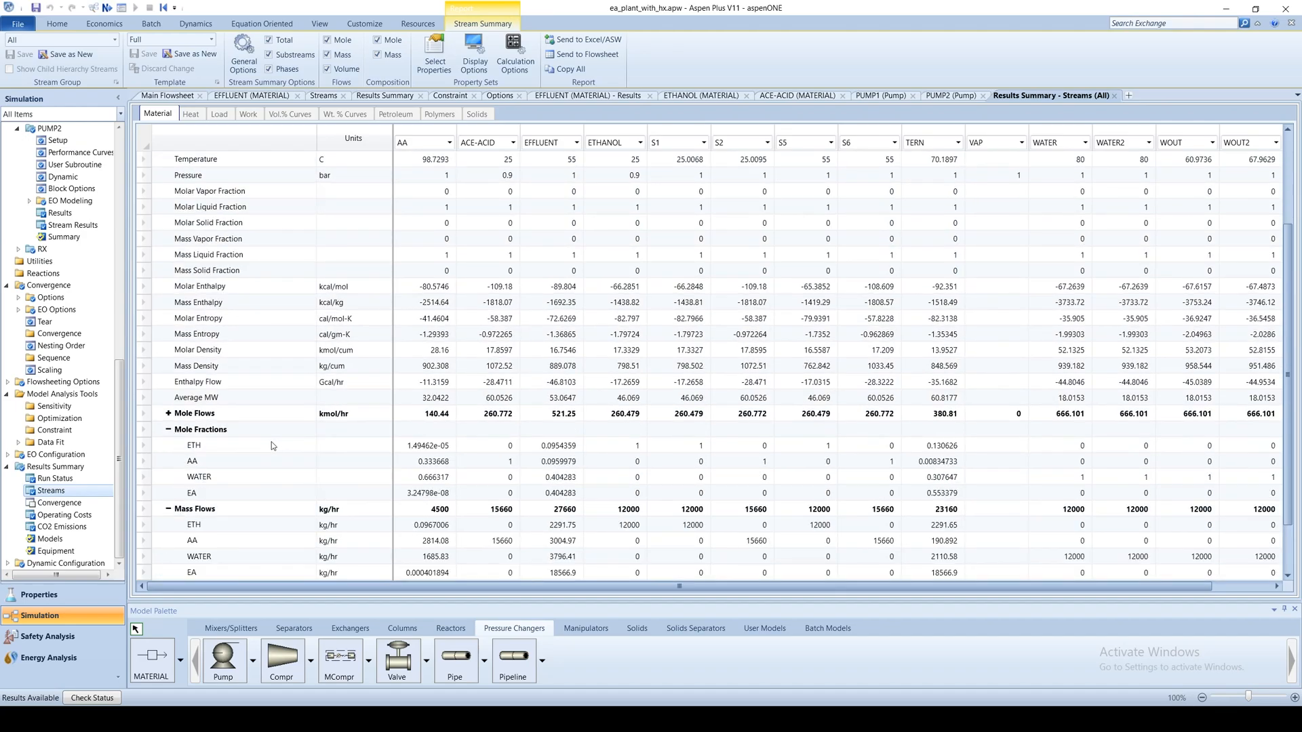
{"action": "scroll", "scroll_direction": "down", "scroll_amount": 3}
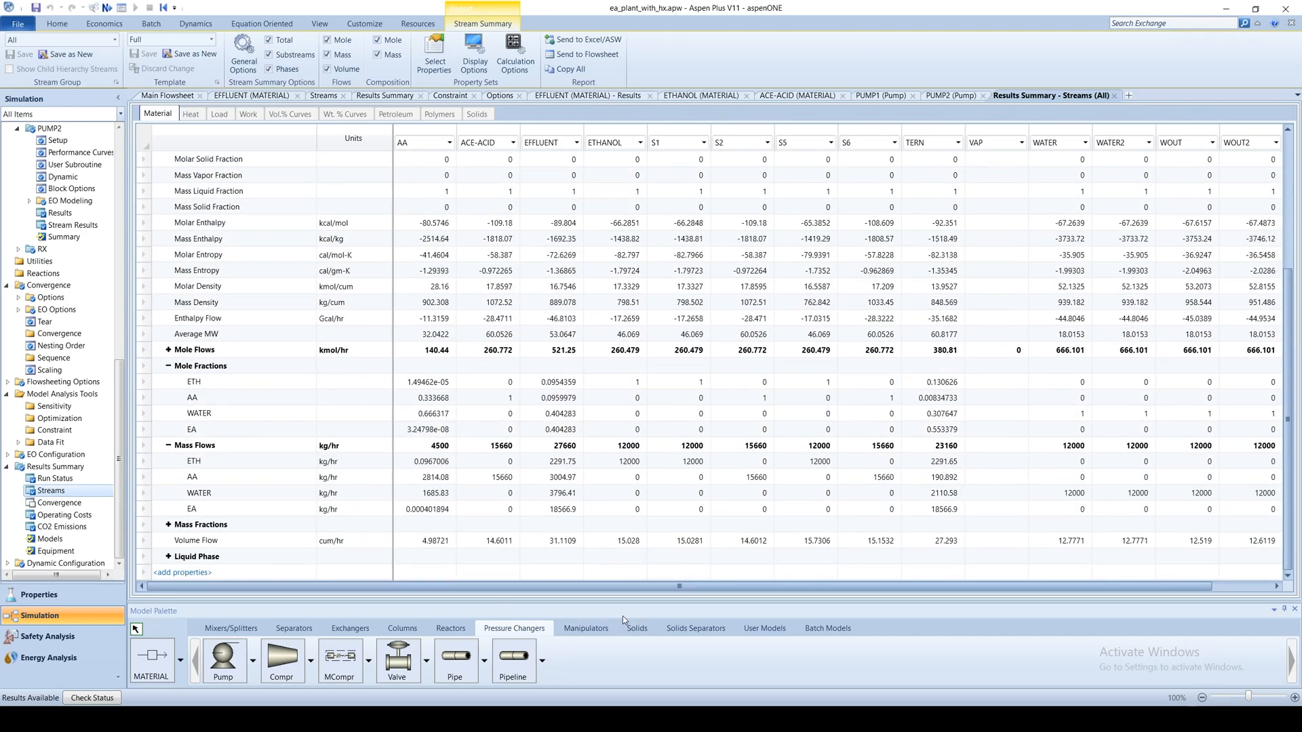